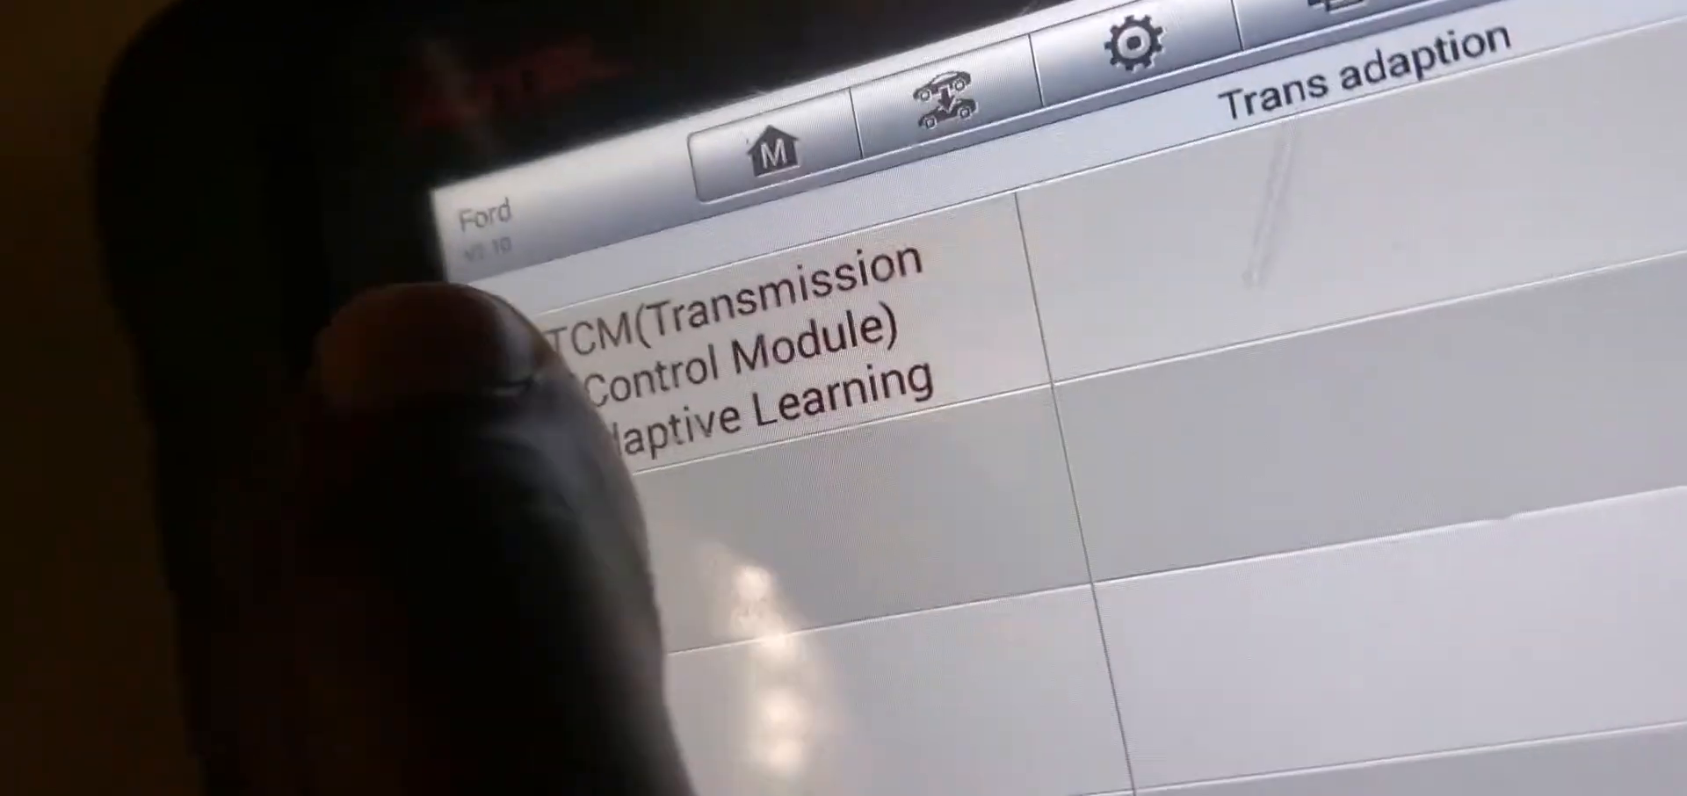
Start TCM Adaptive Learning from the Trans adaption menu
click(731, 355)
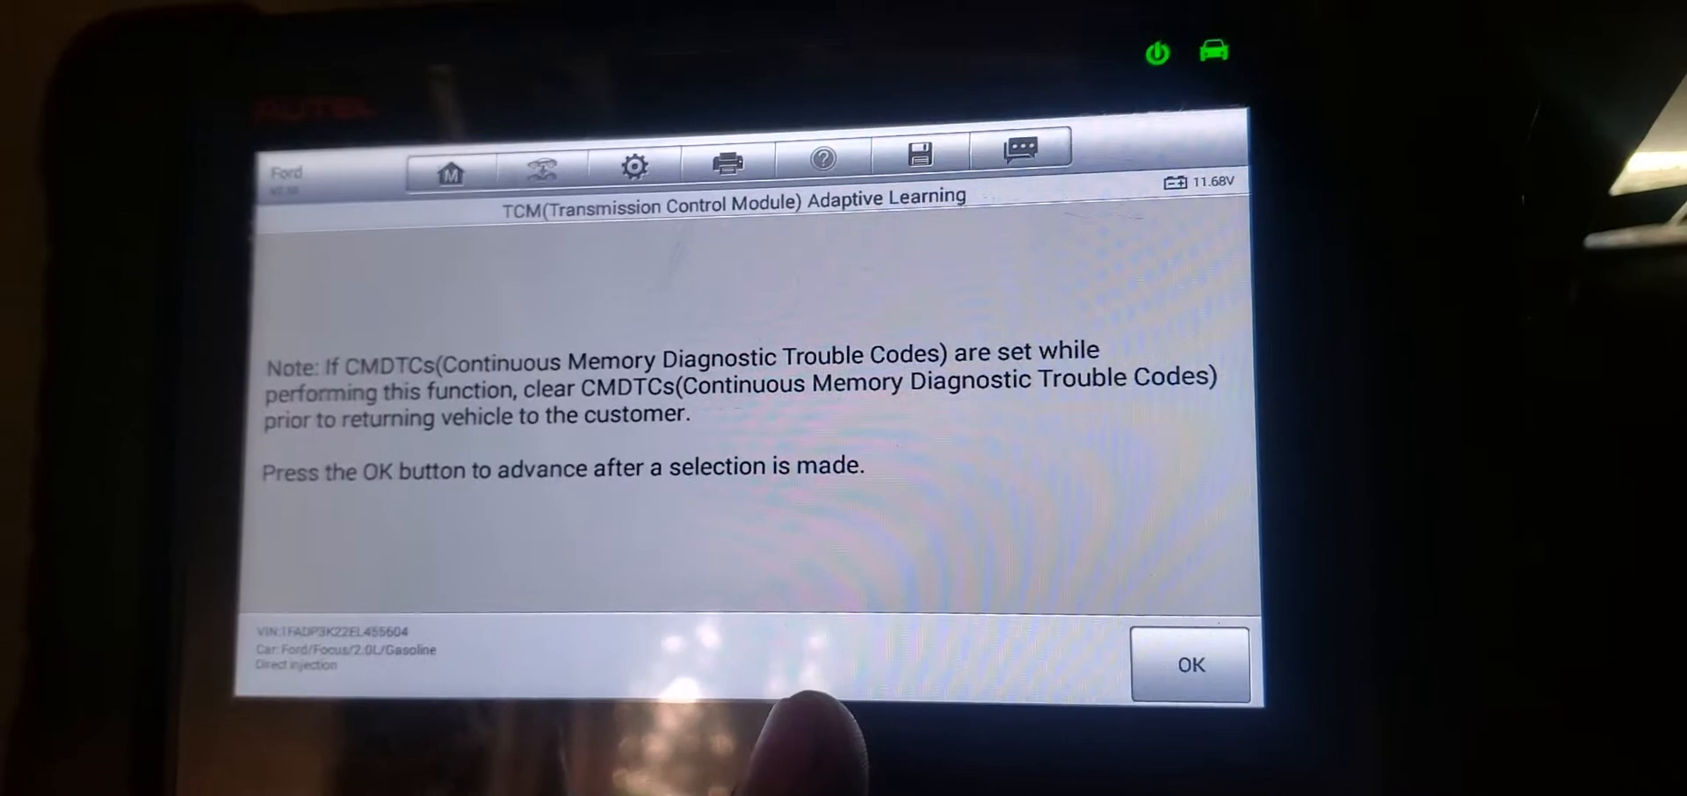
click(1190, 664)
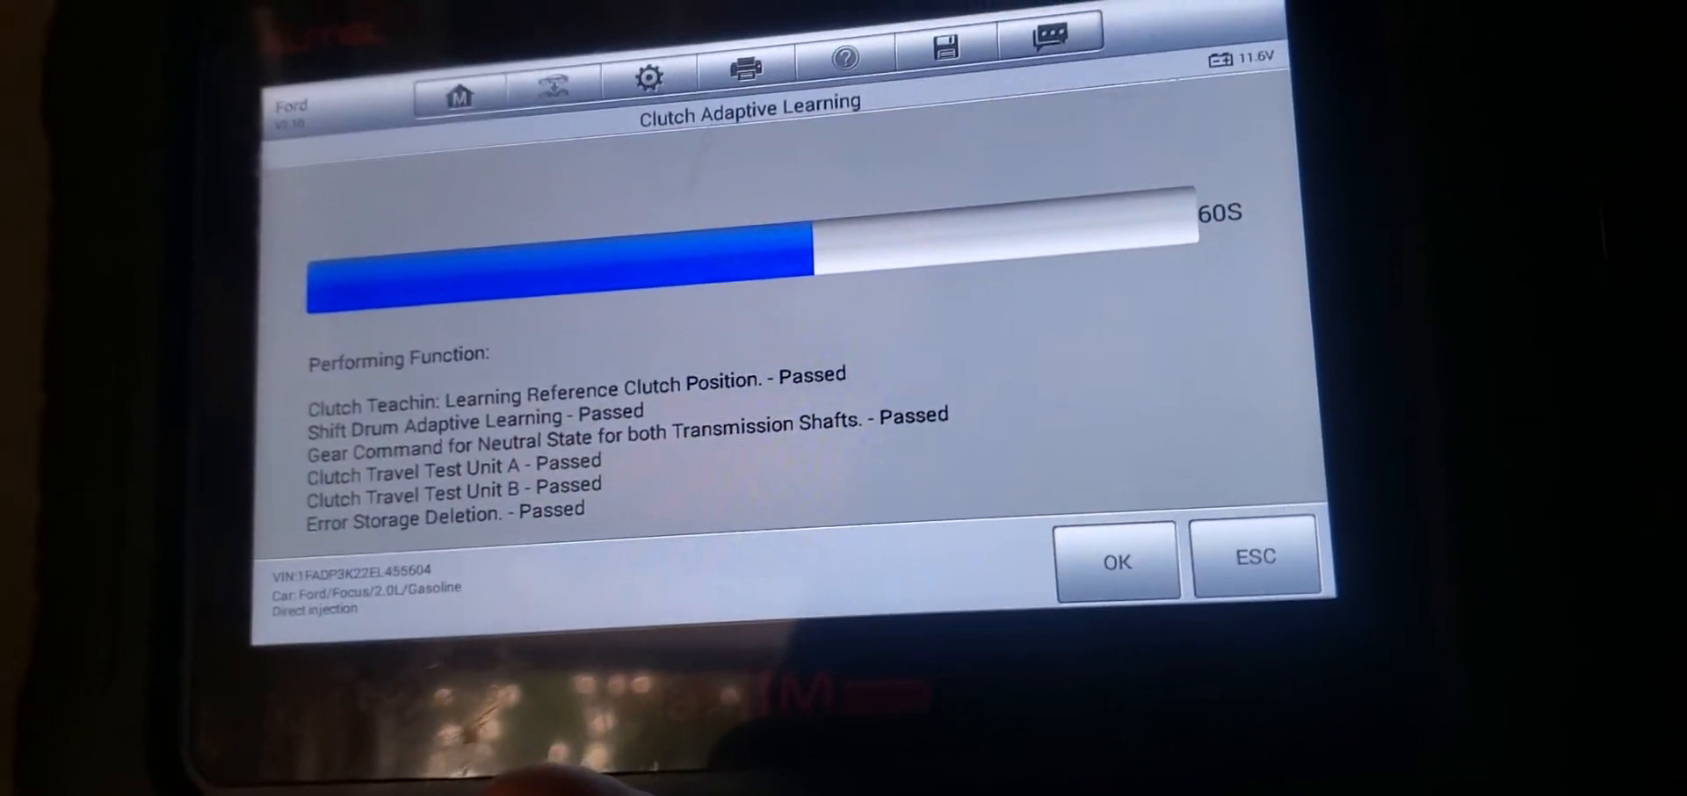
Accept the Clutch Adaptive Learning results and confirm the engine has been started
click(1118, 560)
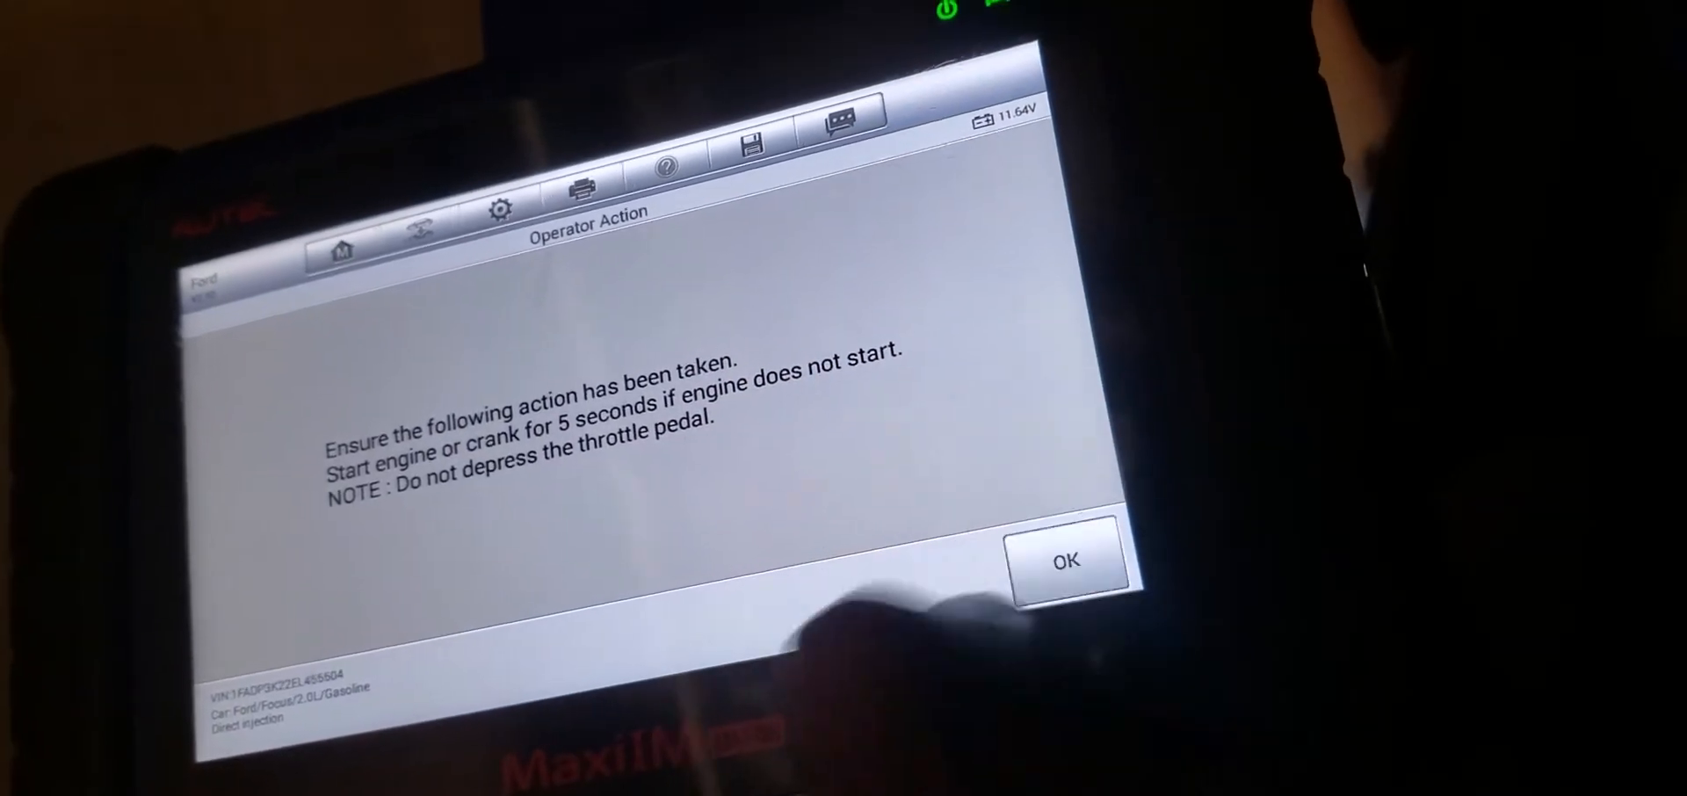
click(1065, 558)
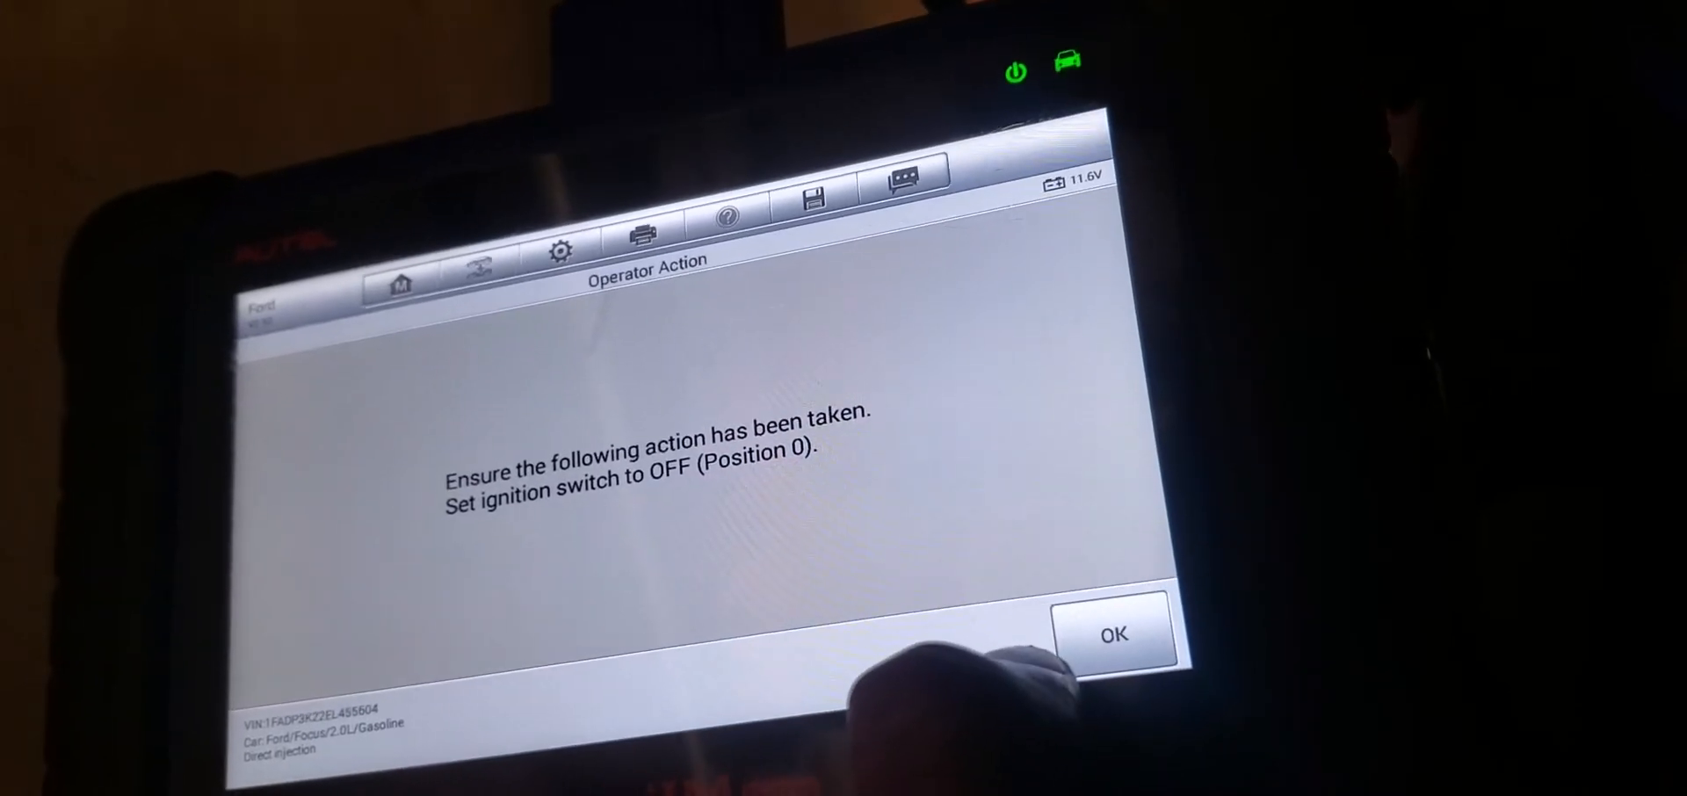
Confirm the ignition is switched off to return to the adaptive learning menu
click(1113, 635)
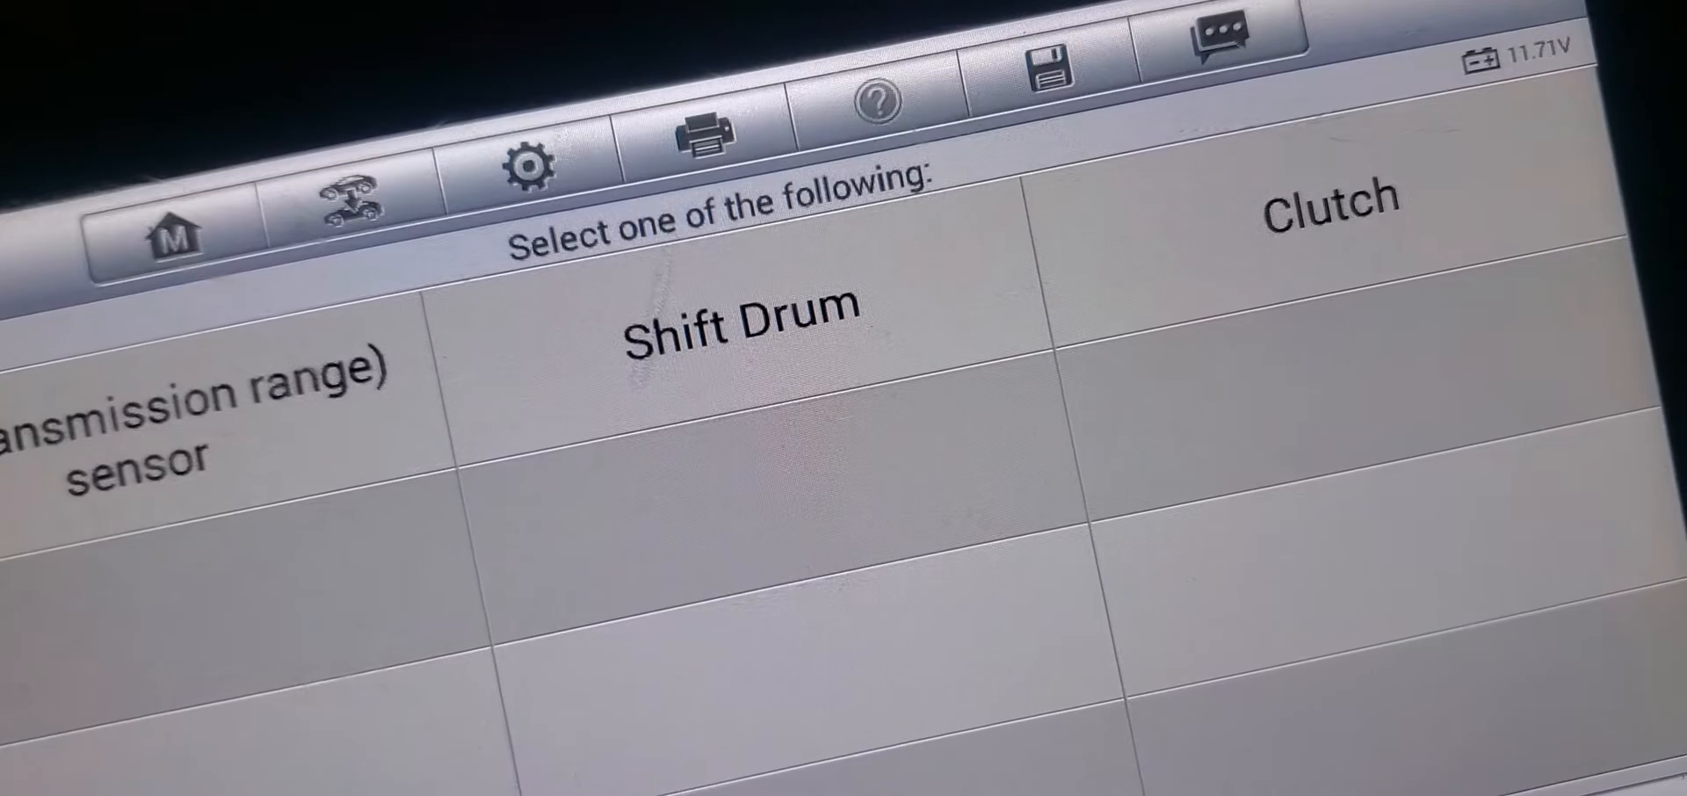
Run Shift Drum Adaptive Learning and acknowledge its Function Complete result
click(736, 323)
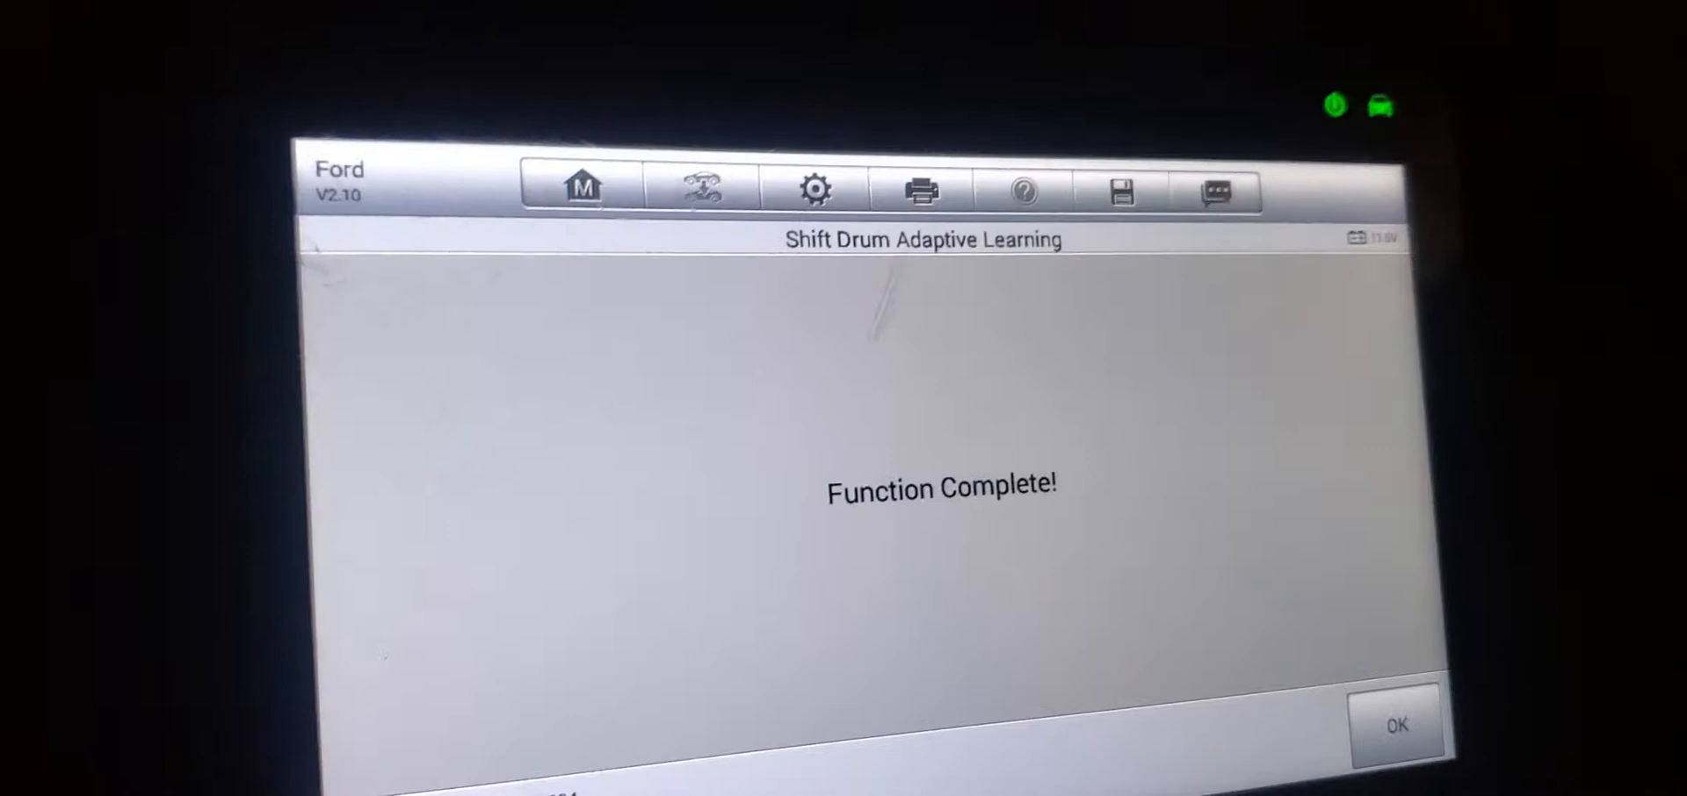
click(1395, 724)
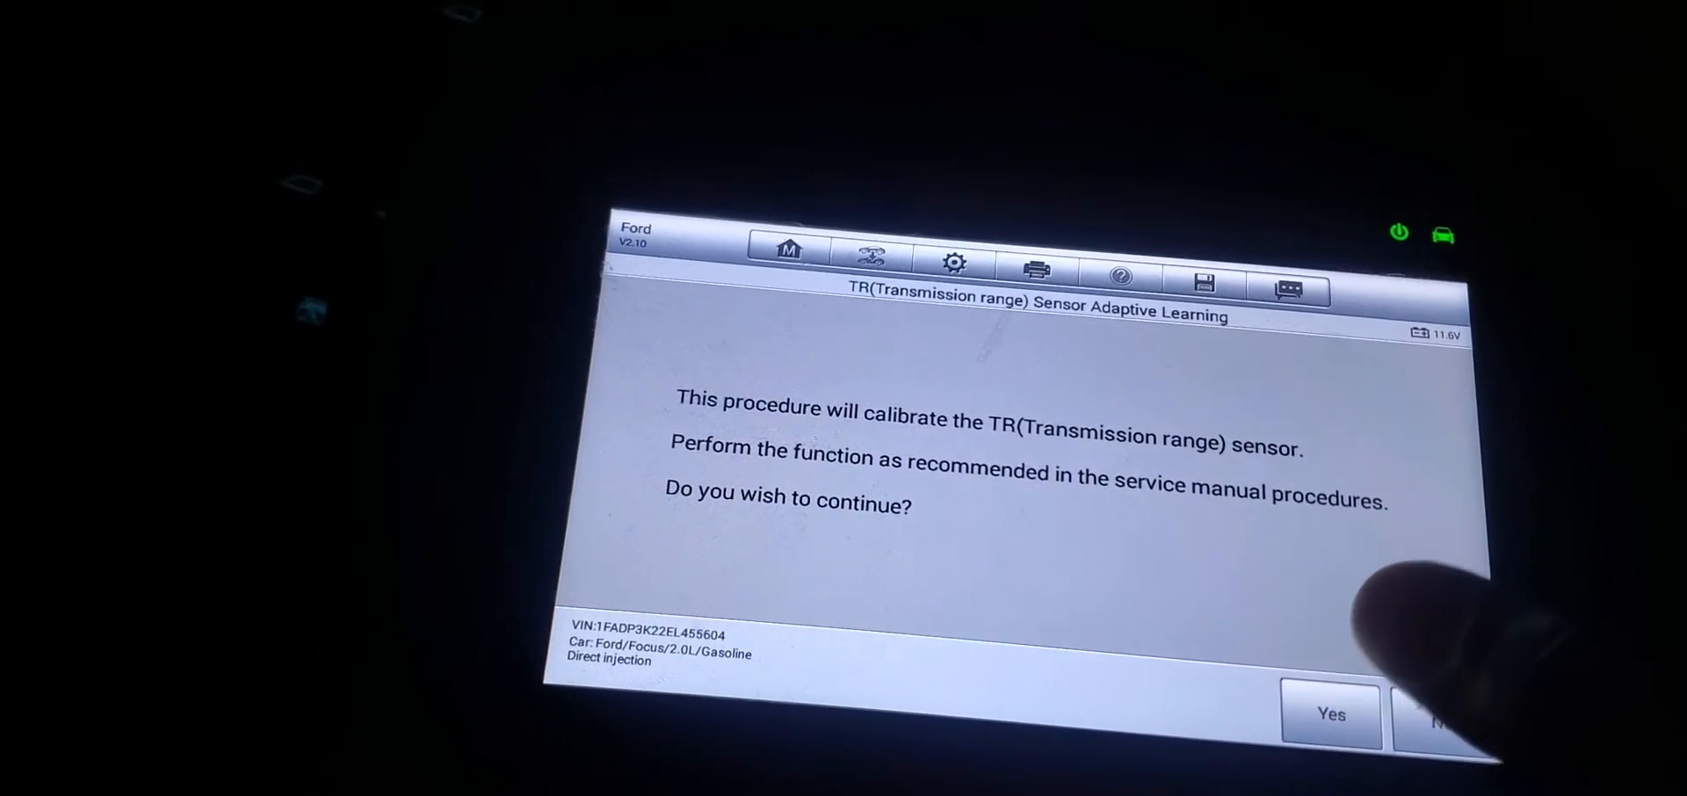
Agree to the TR sensor calibration and confirm the gear selector is in Park
click(1330, 714)
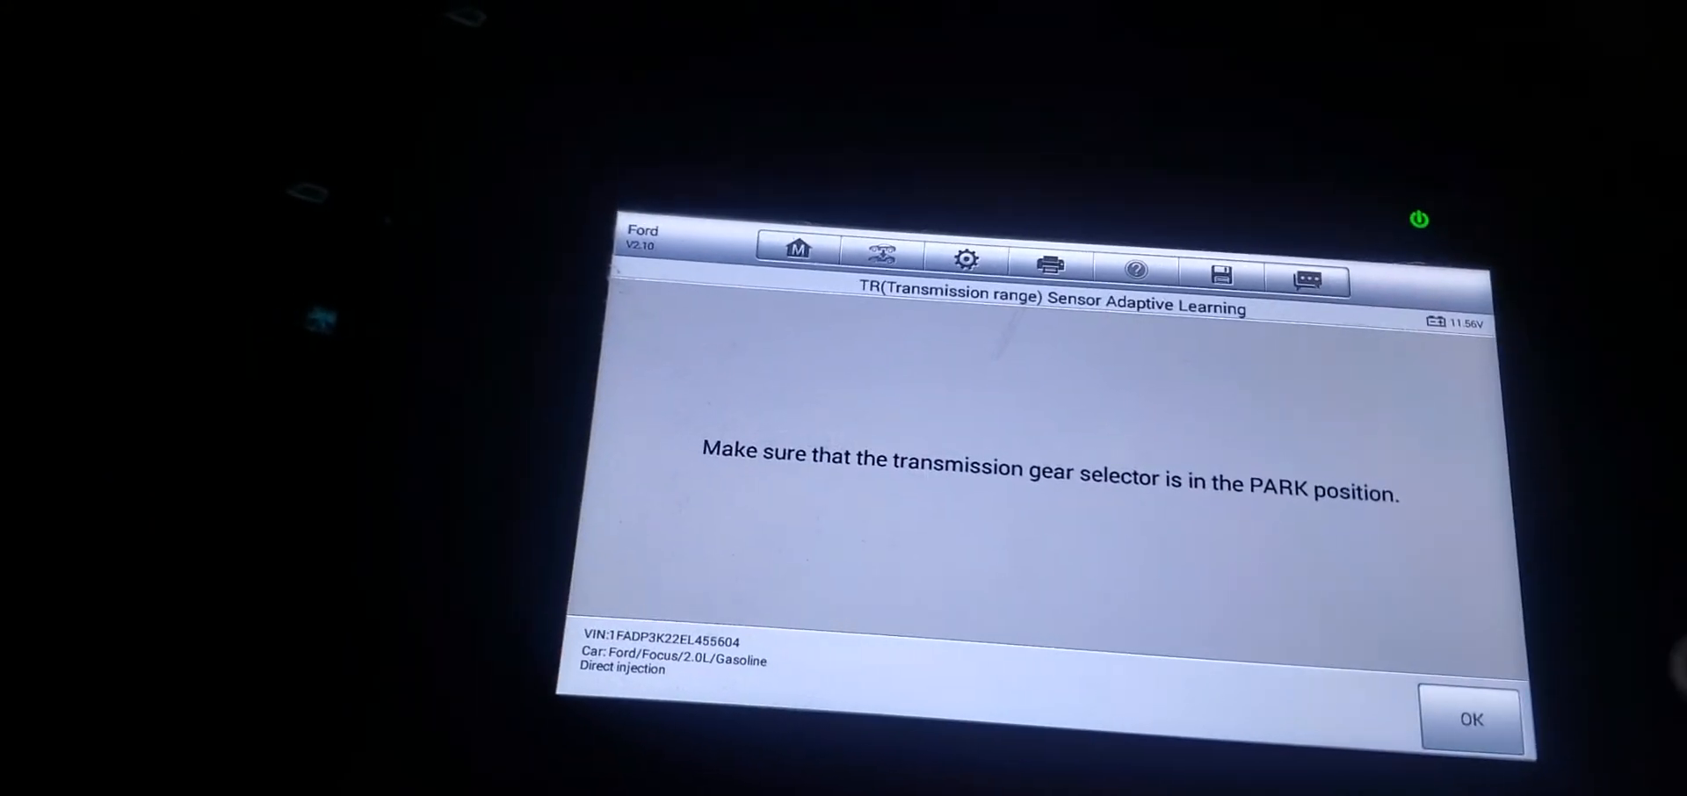
click(1471, 719)
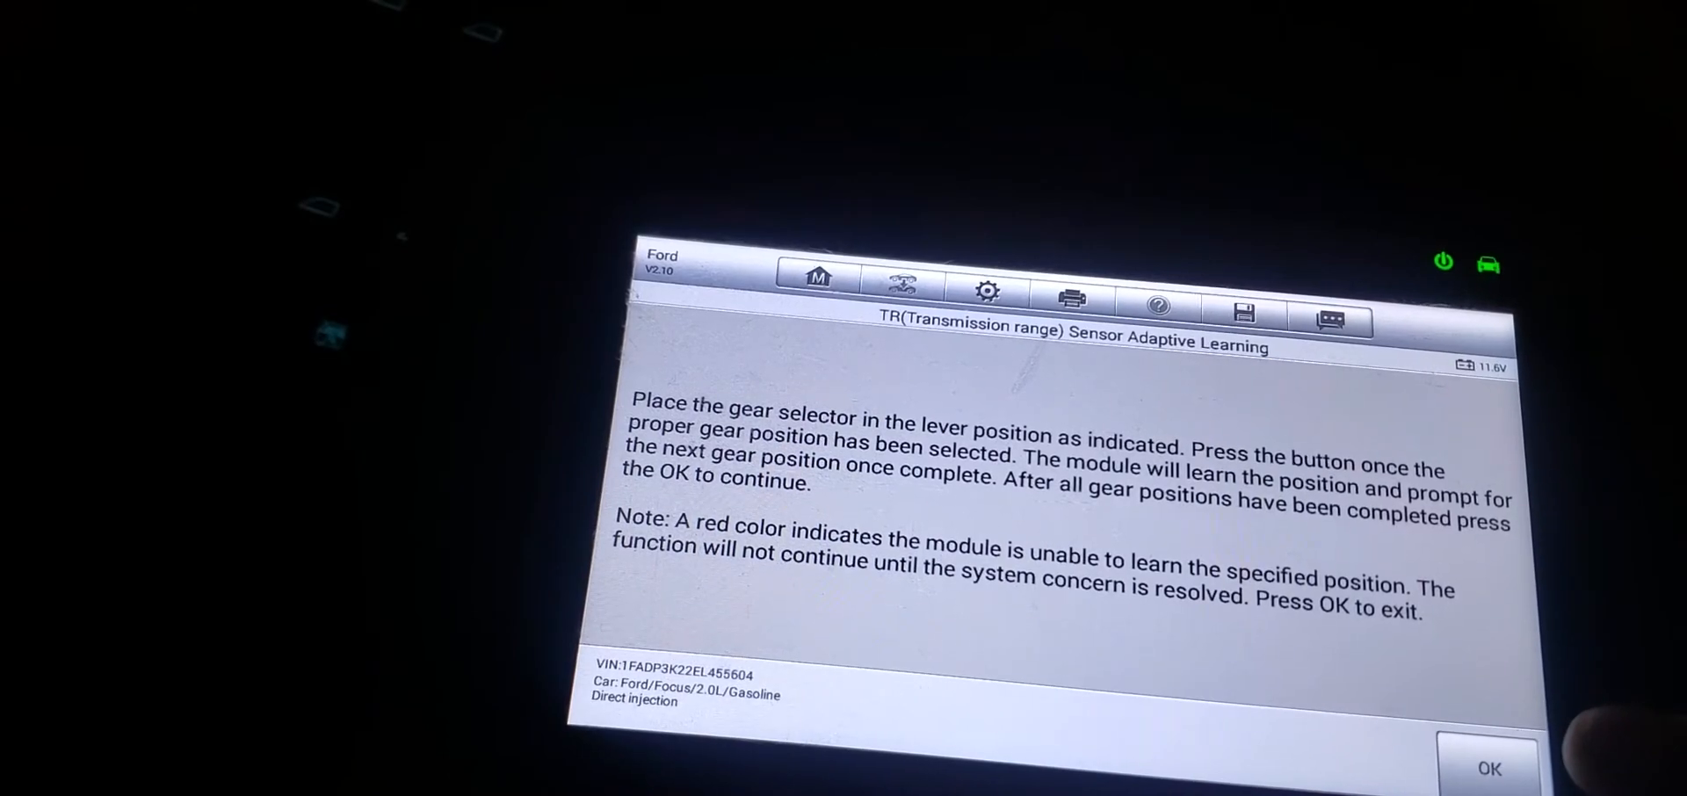
Teach the TR sensor each gear position, including Neutral, until Function Complete
click(1489, 768)
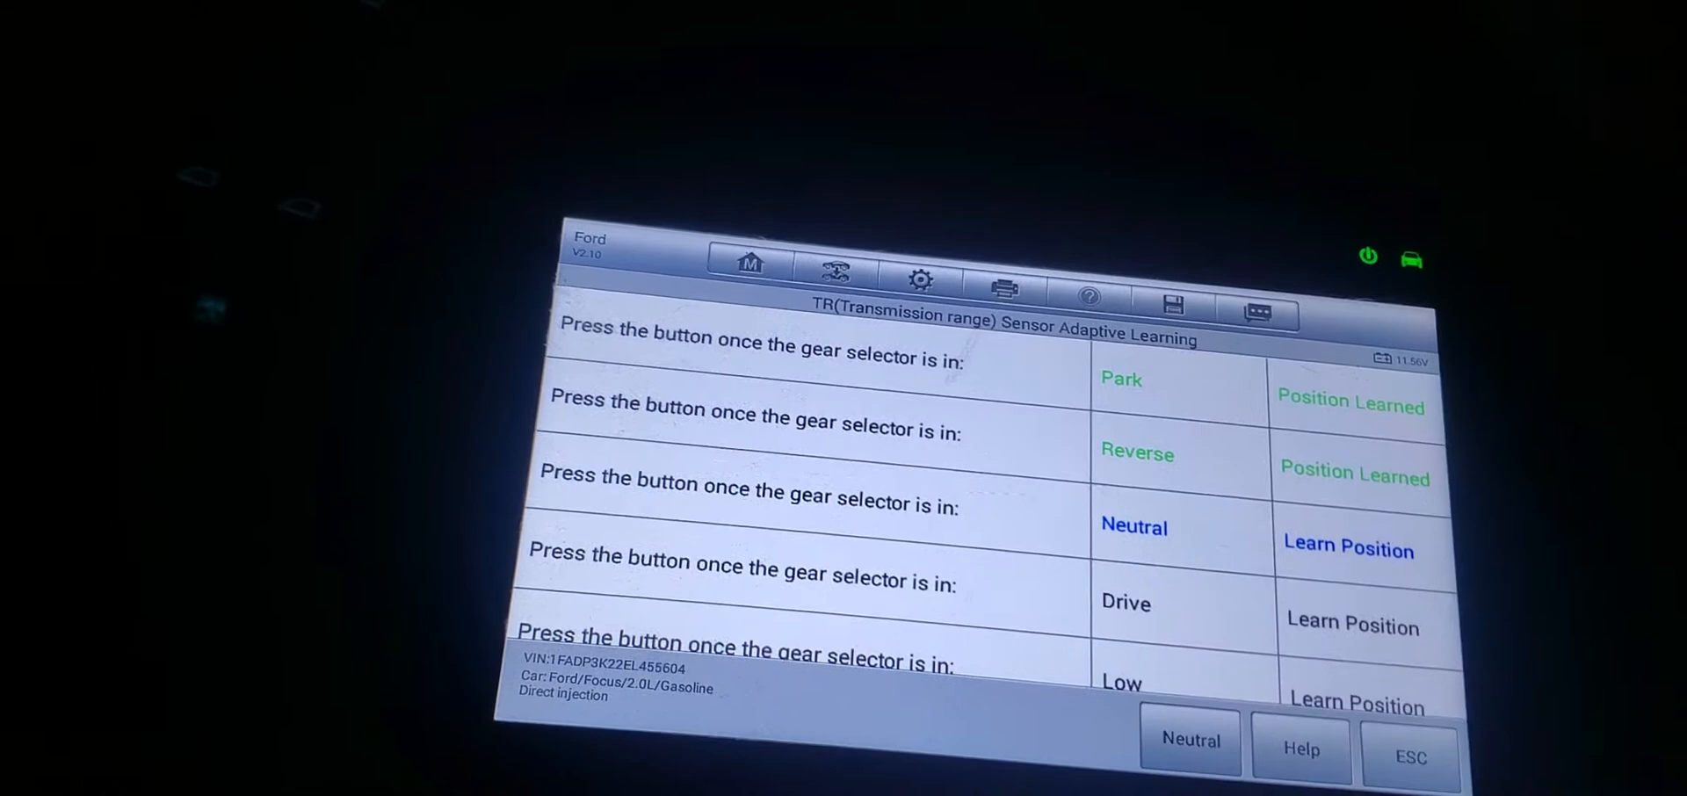
click(1190, 740)
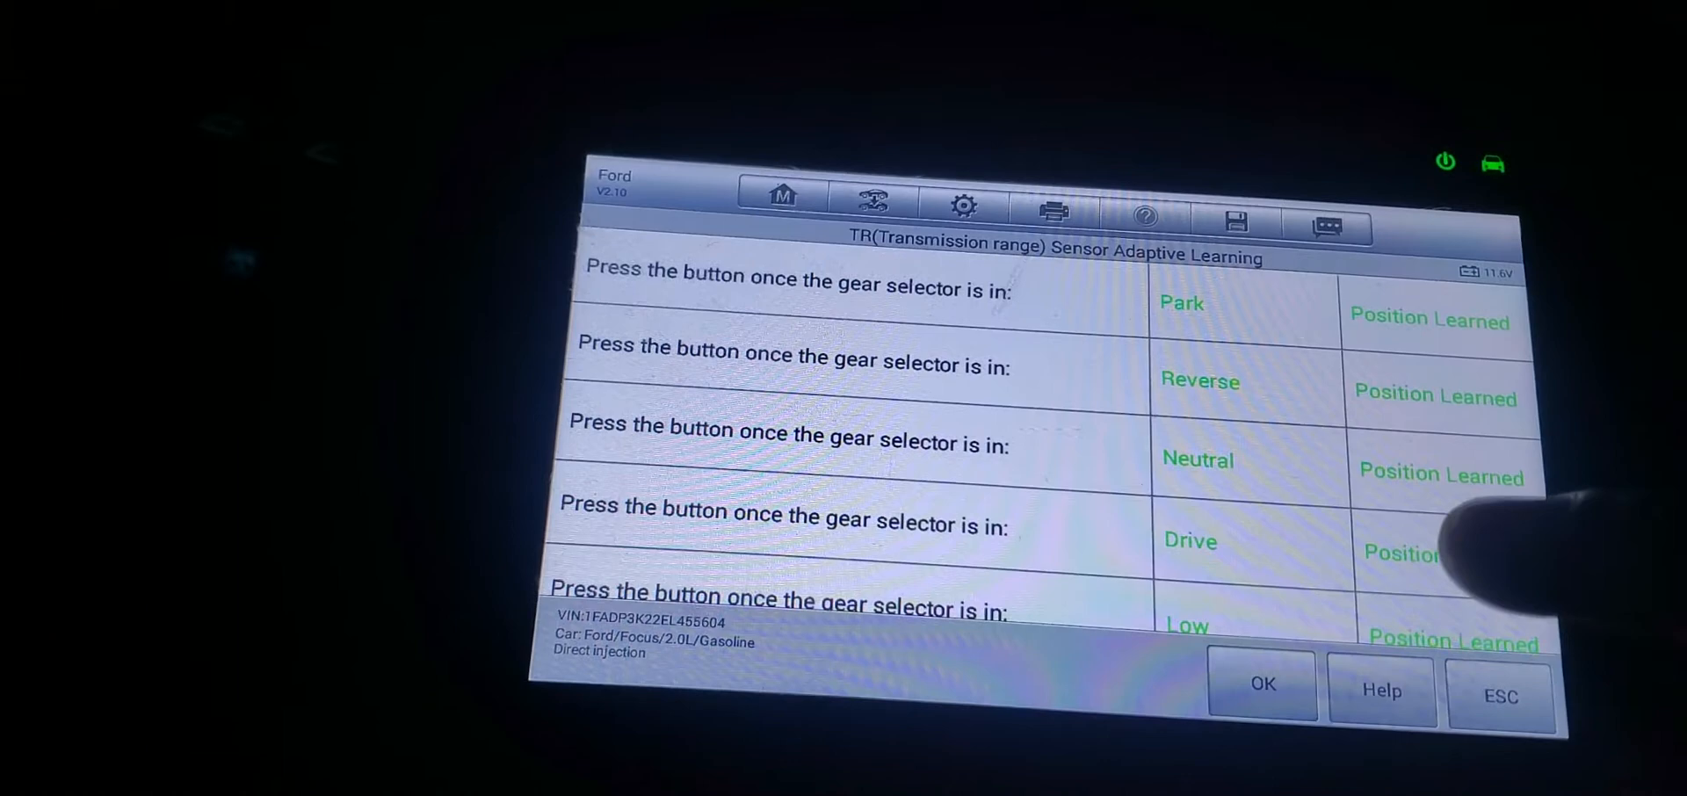
click(1262, 684)
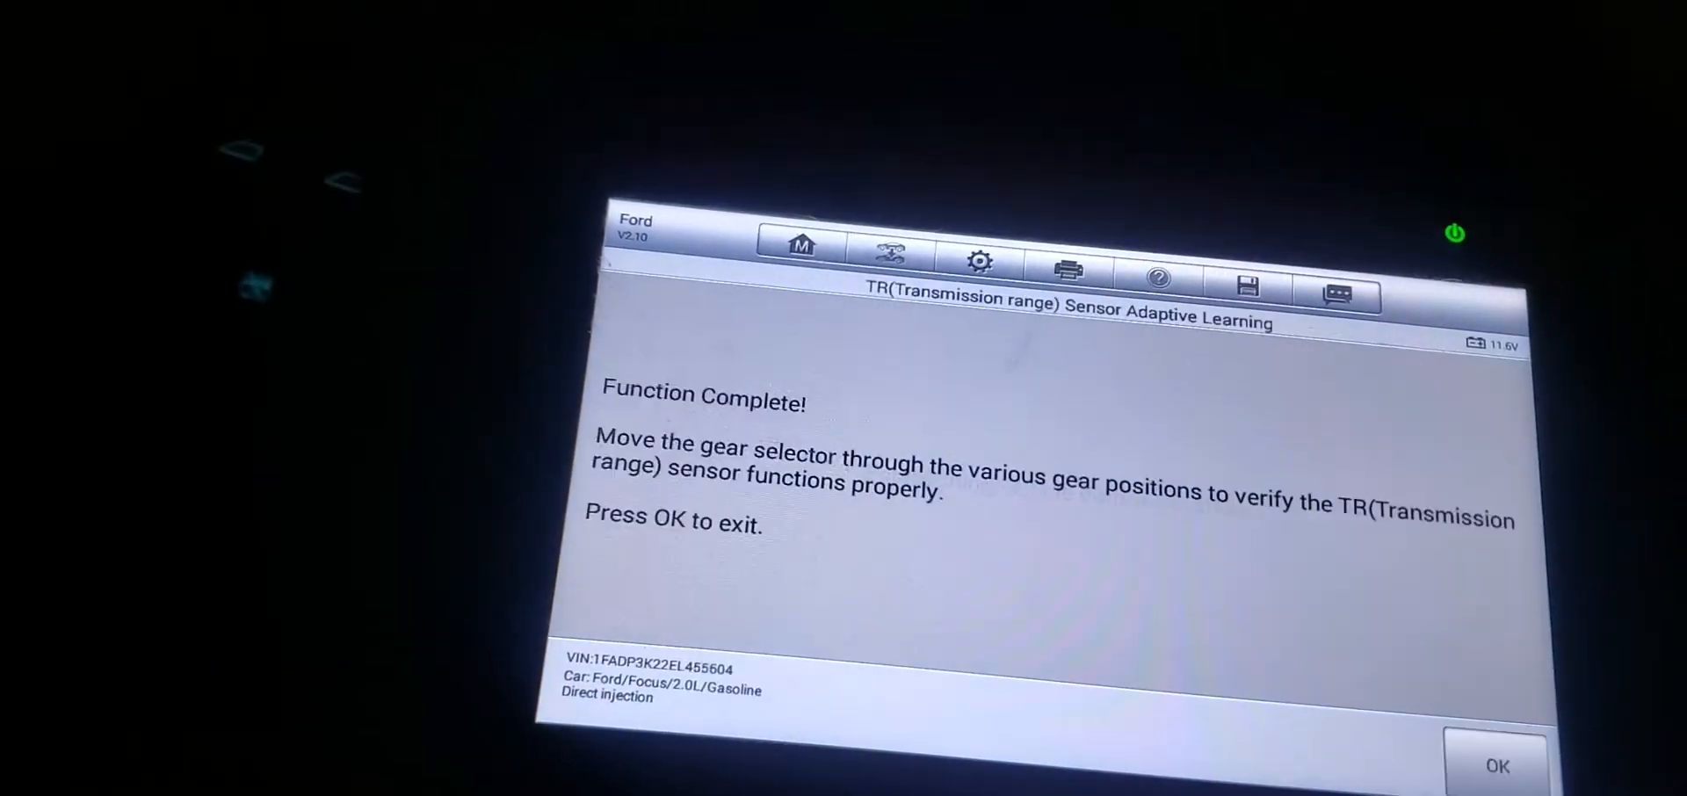